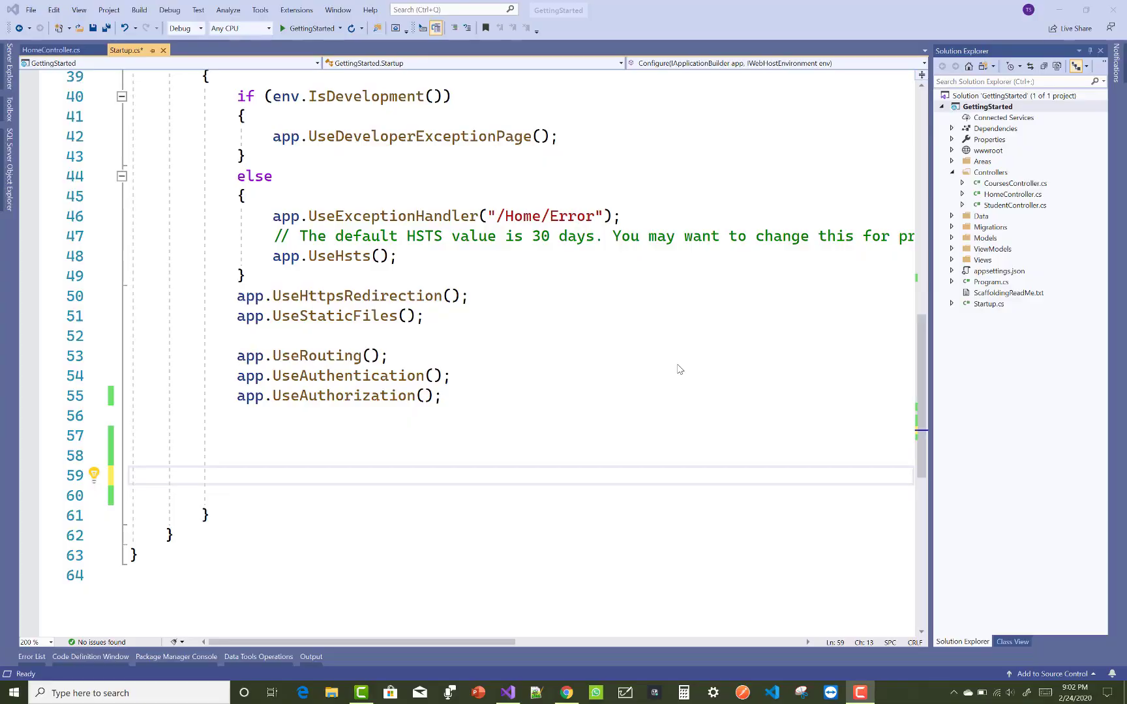
mouse_move(368, 433)
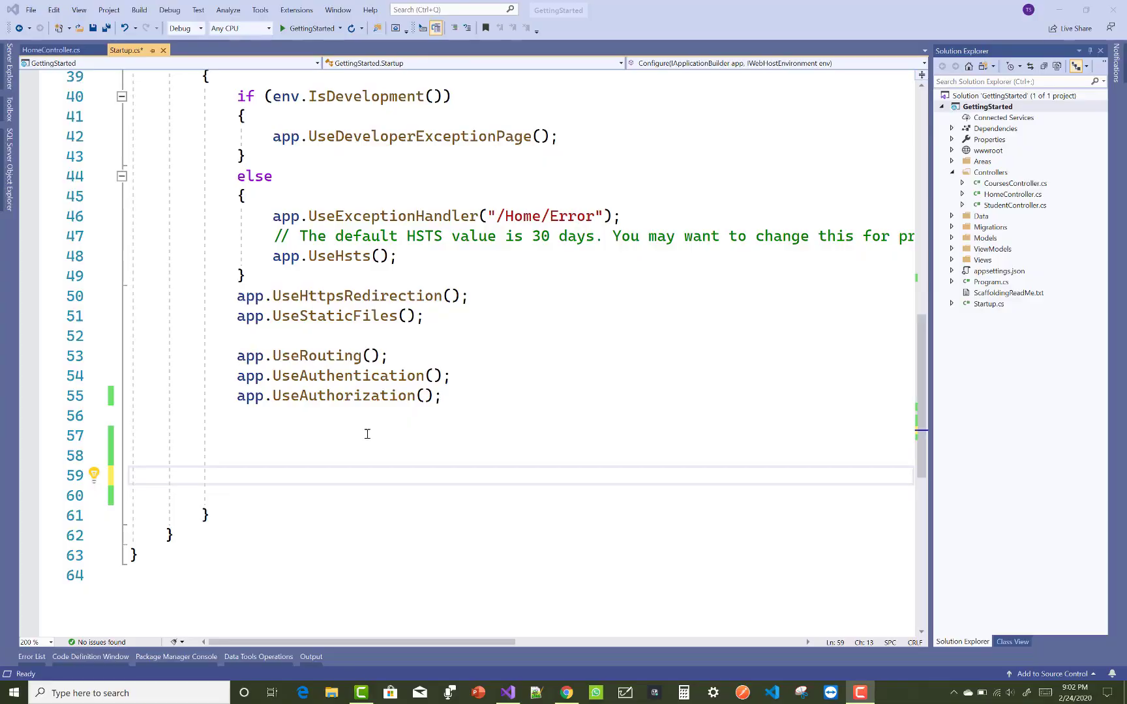
Insert app.UseMvc(); on the line below app.UseAuthorization(); in Configure
click(278, 428)
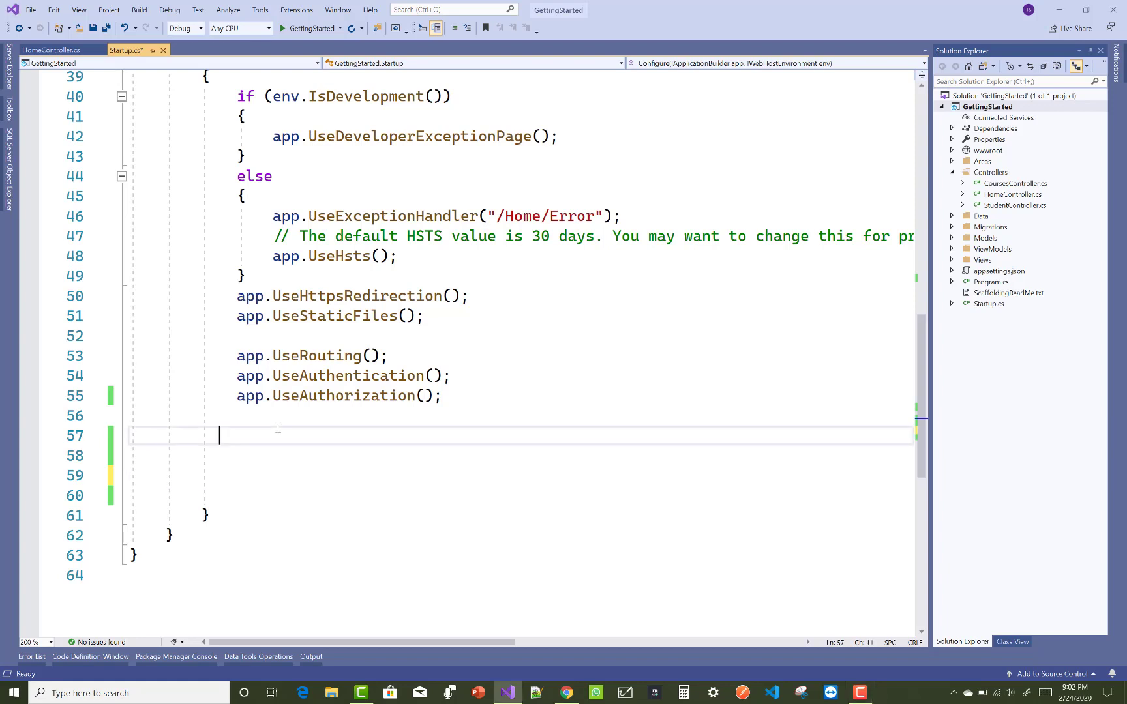
text(app)
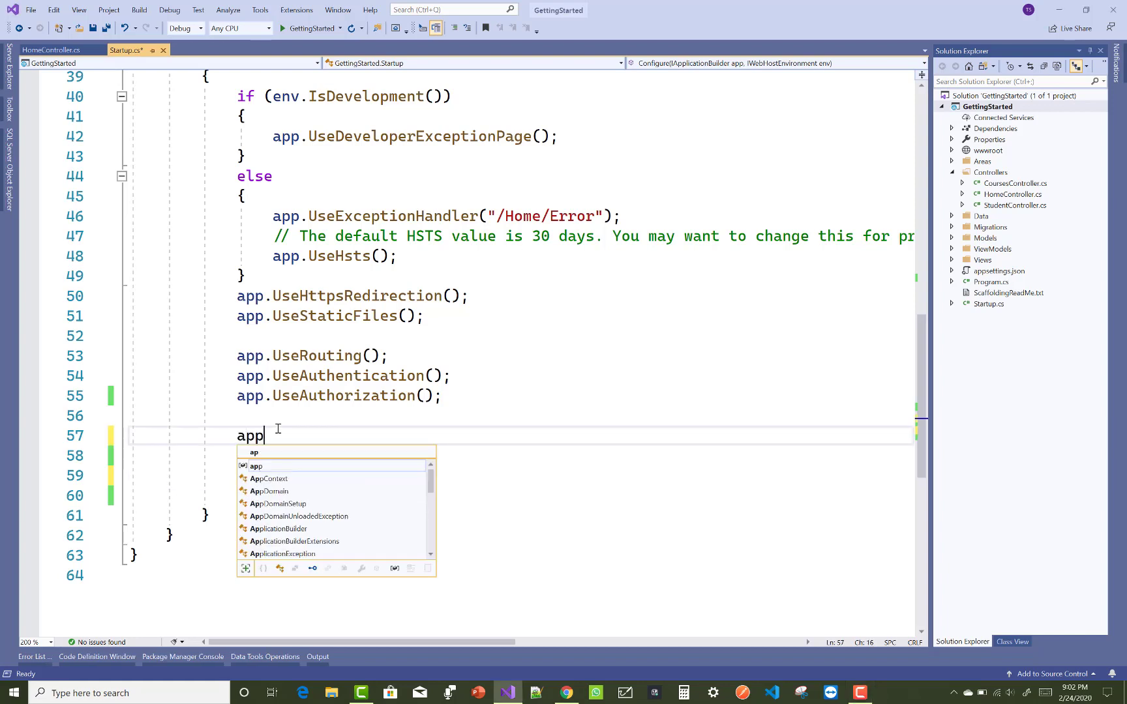
text(.Use)
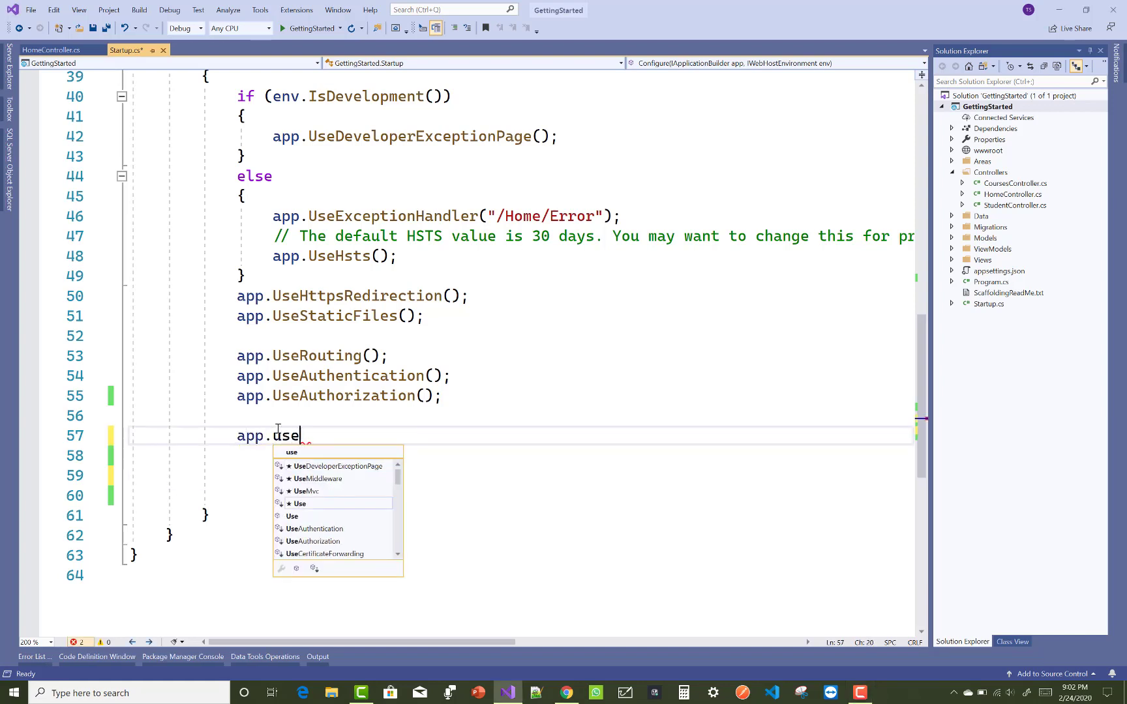
text(mvc)
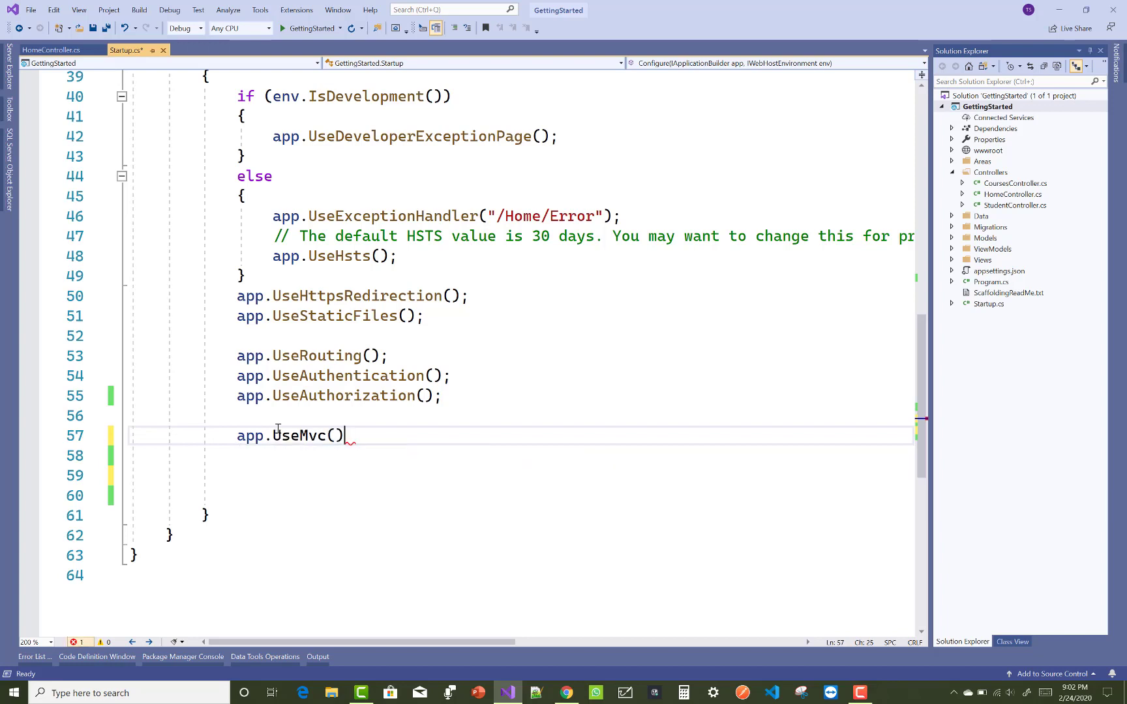
text(;)
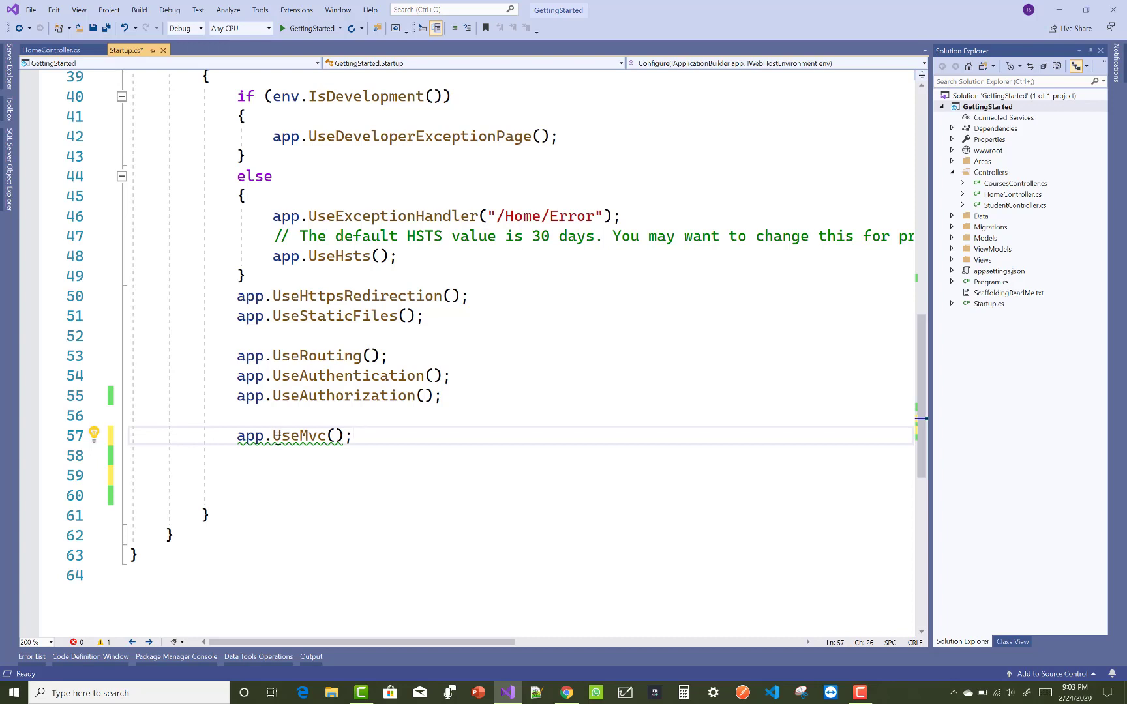
mouse_move(301, 435)
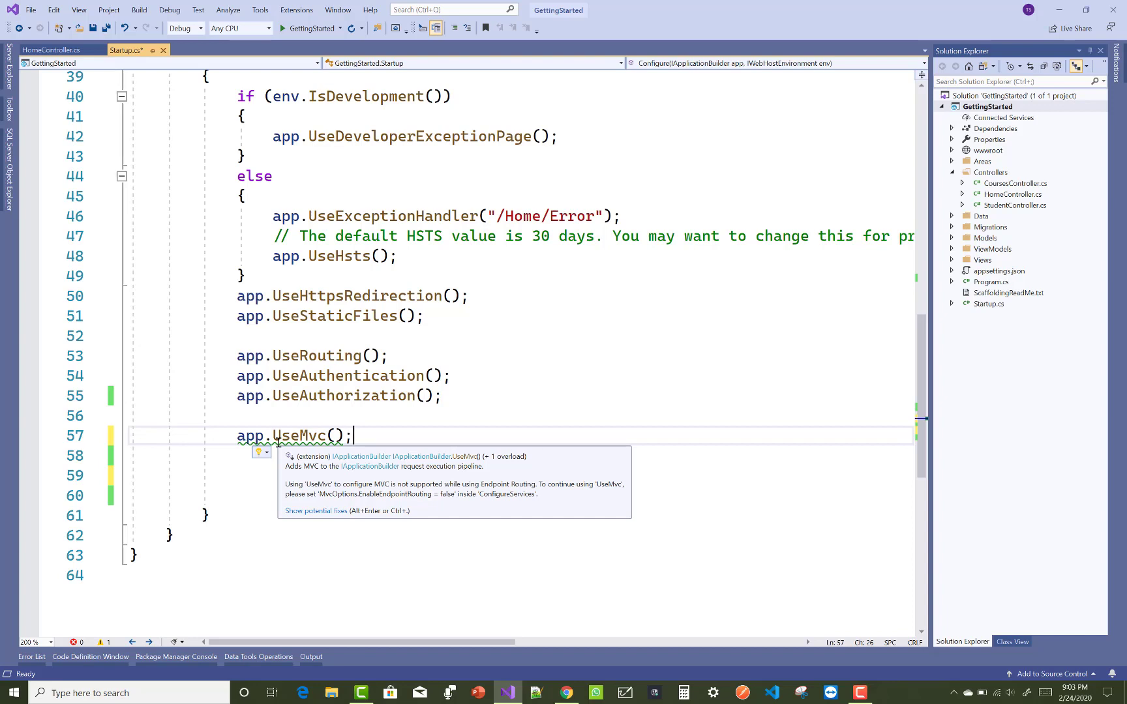
mouse_move(309, 472)
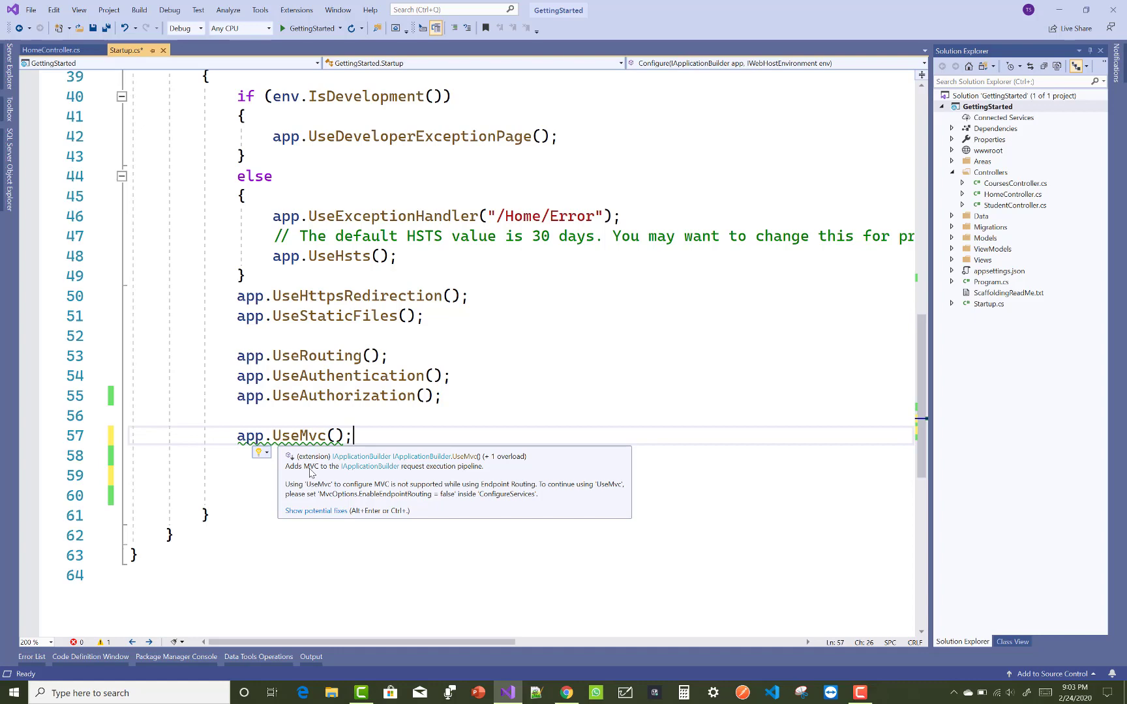
mouse_move(432, 503)
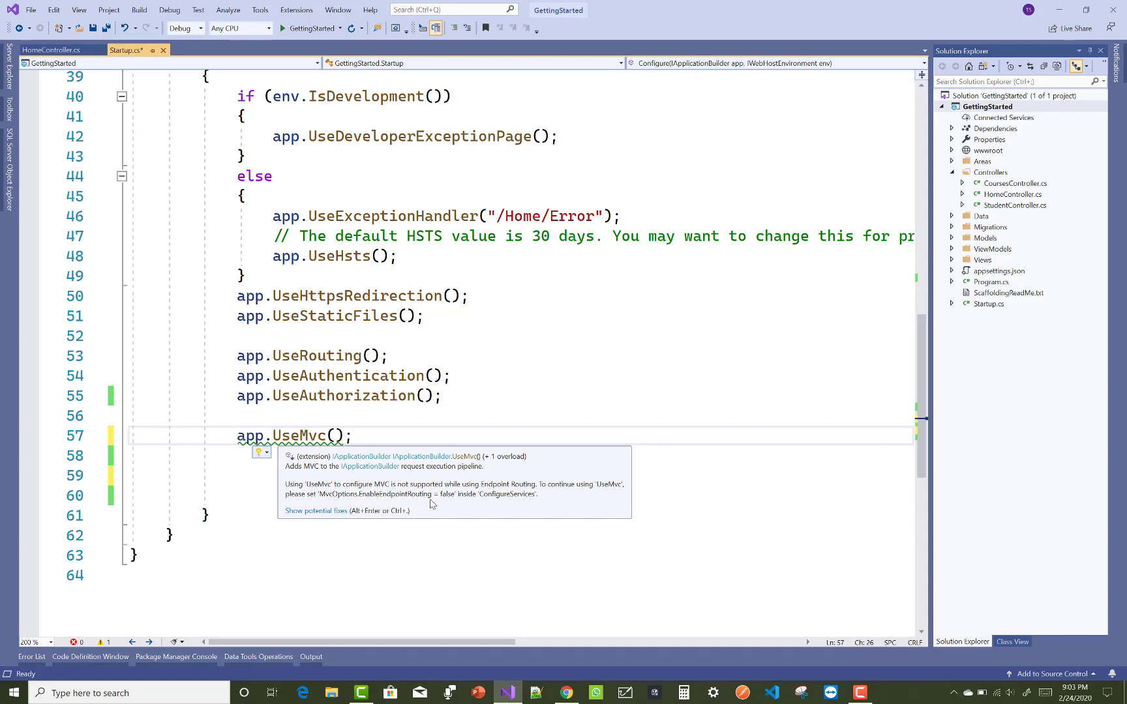
click(537, 436)
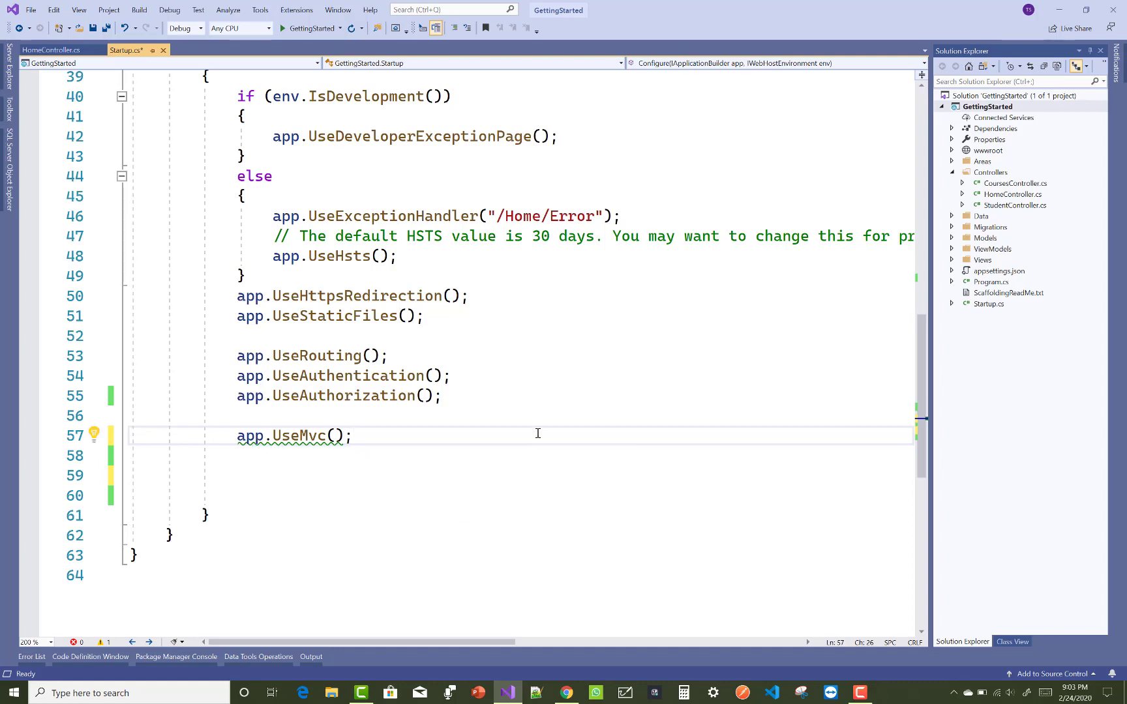
Add services.AddMvc(options => options.EnableEndpointRouting = false); in ConfigureServices
scroll(up, 3)
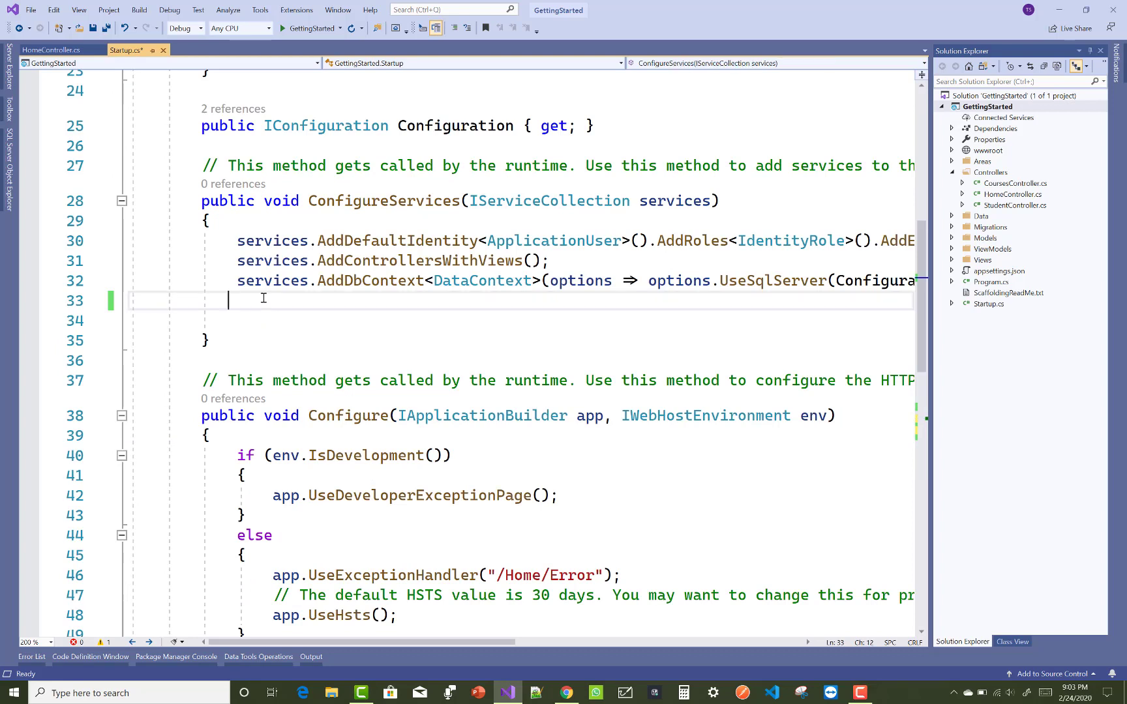
text(ser)
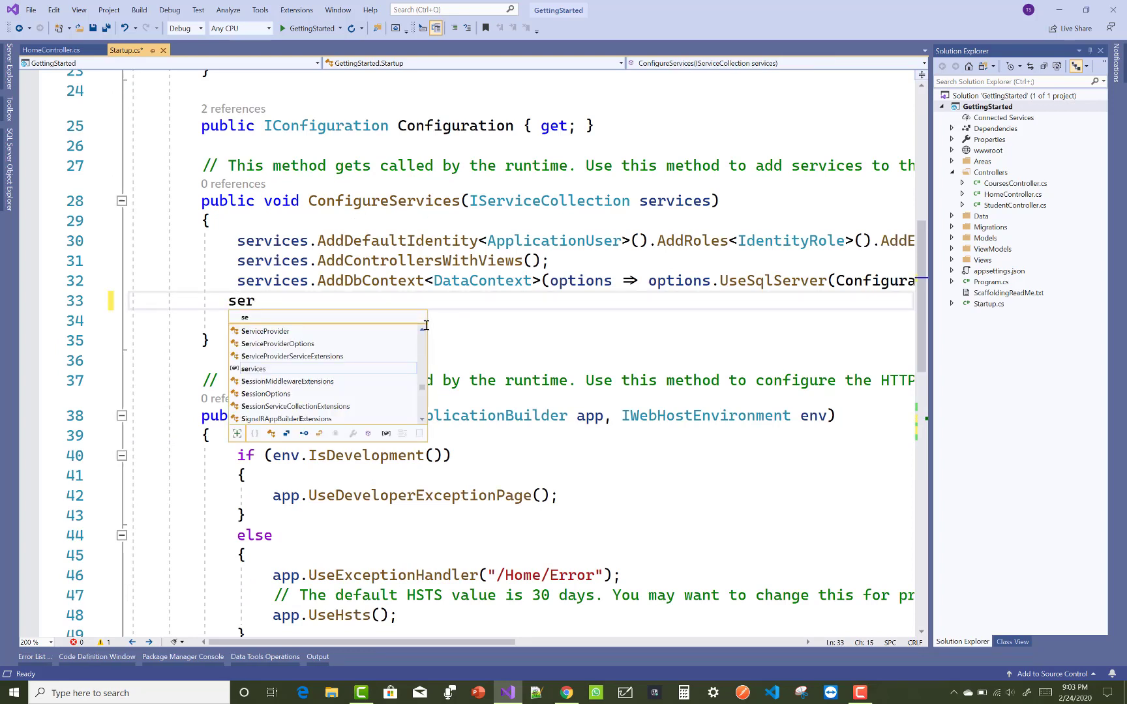
text(vices)
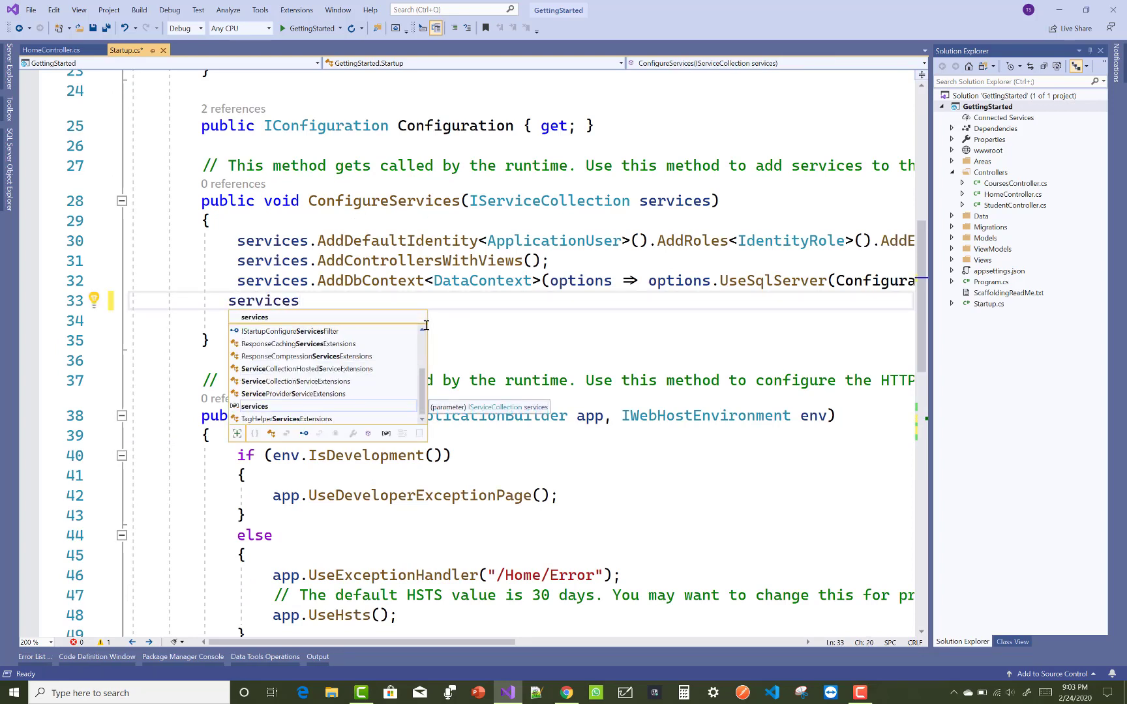
text(.)
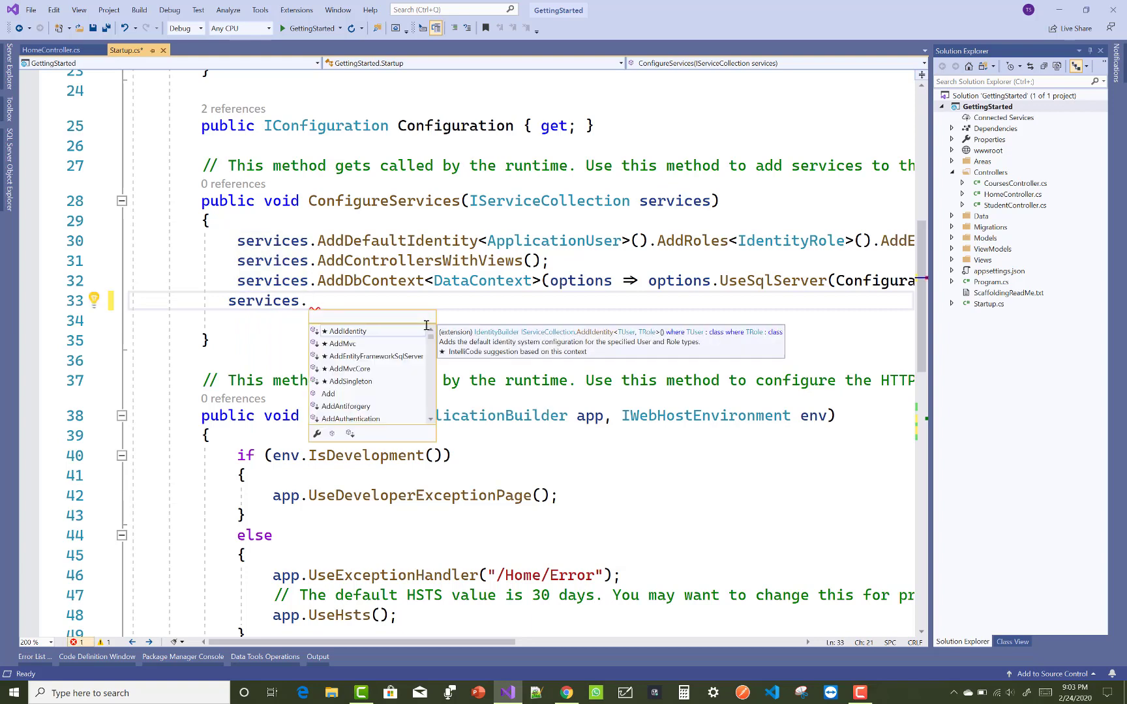
text(addmvc)
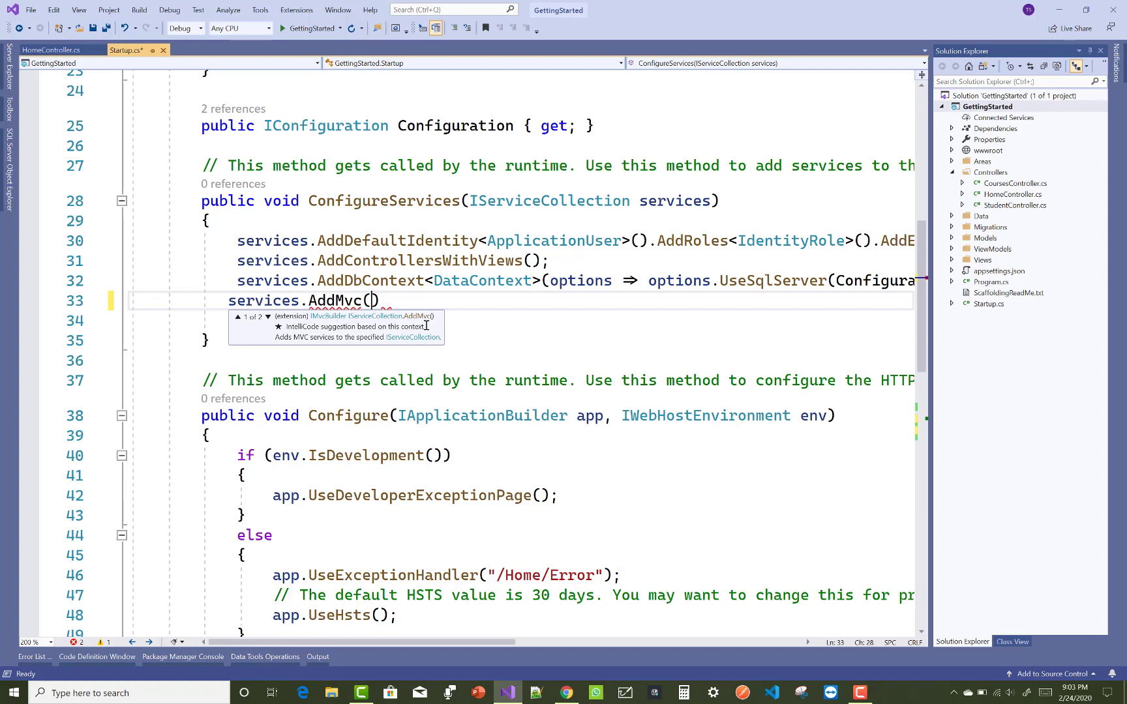
text(options)
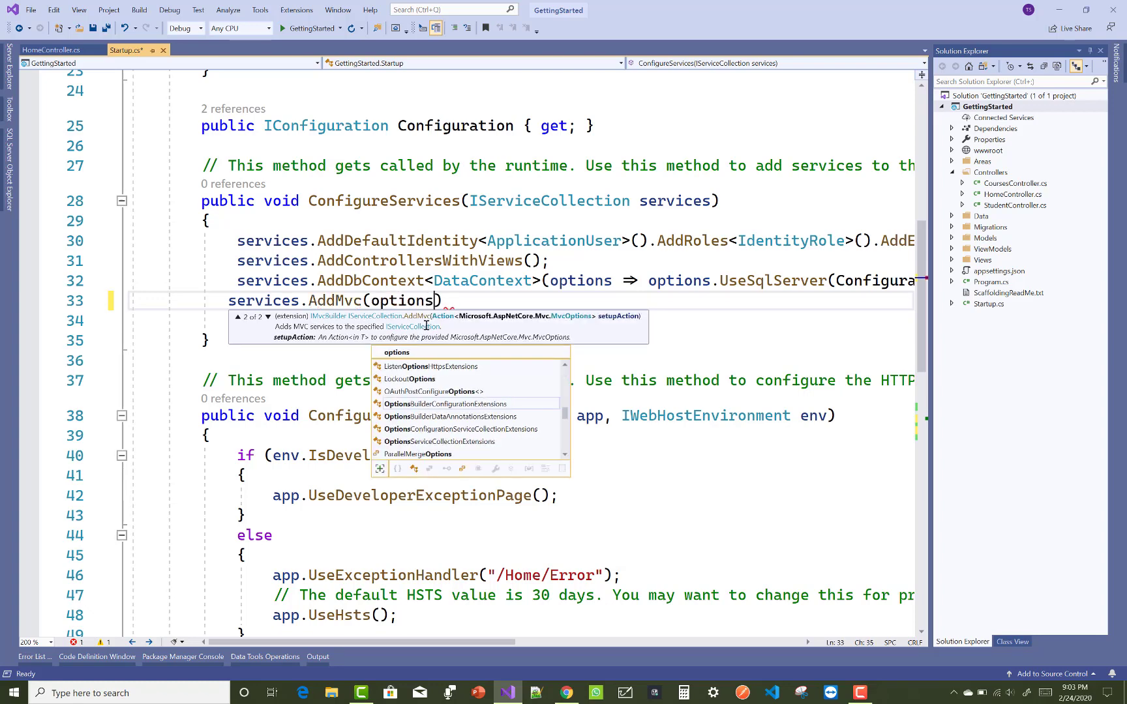
text(=>)
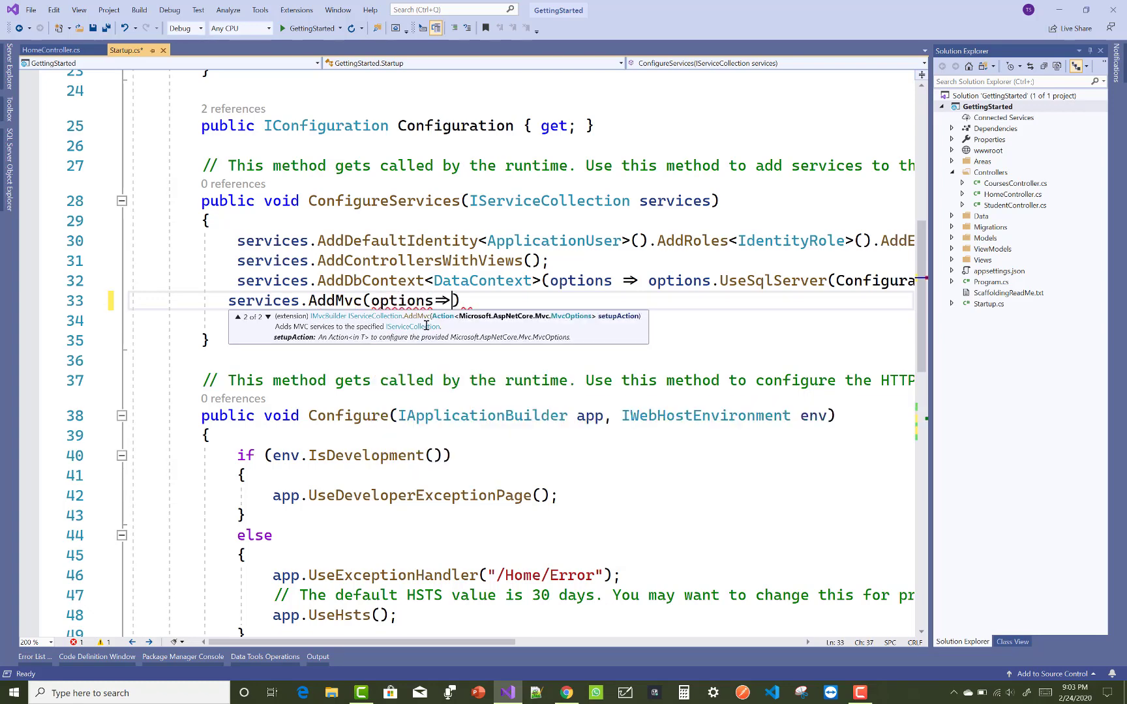
text(options.)
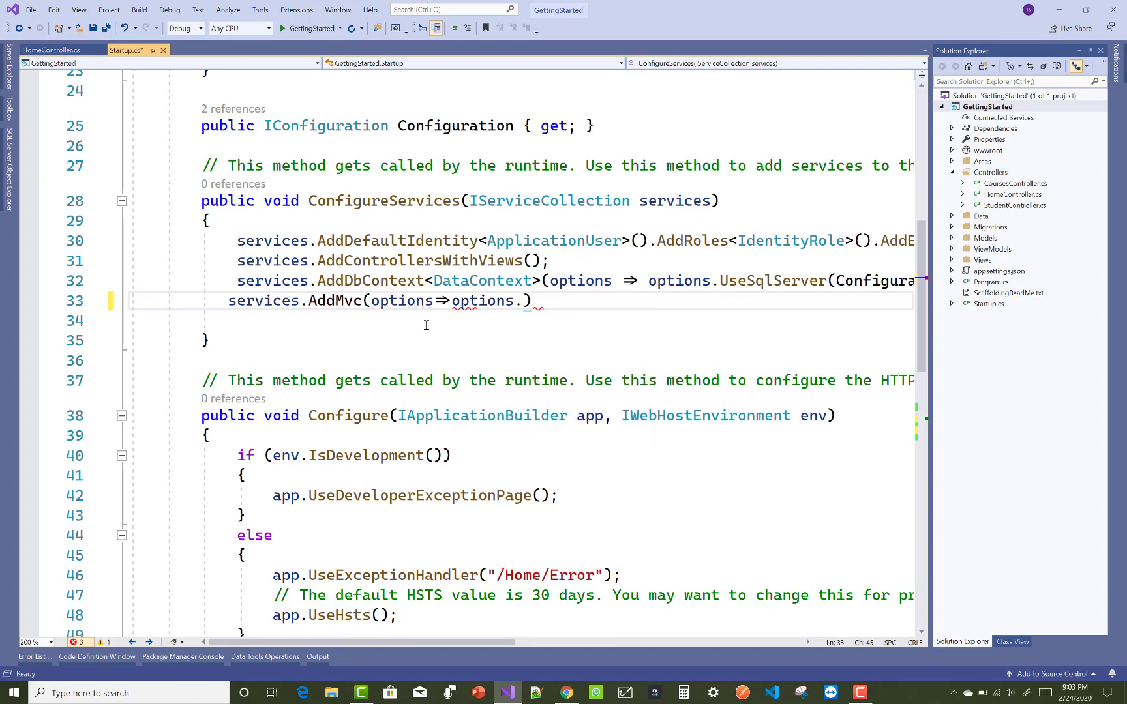
text(ena)
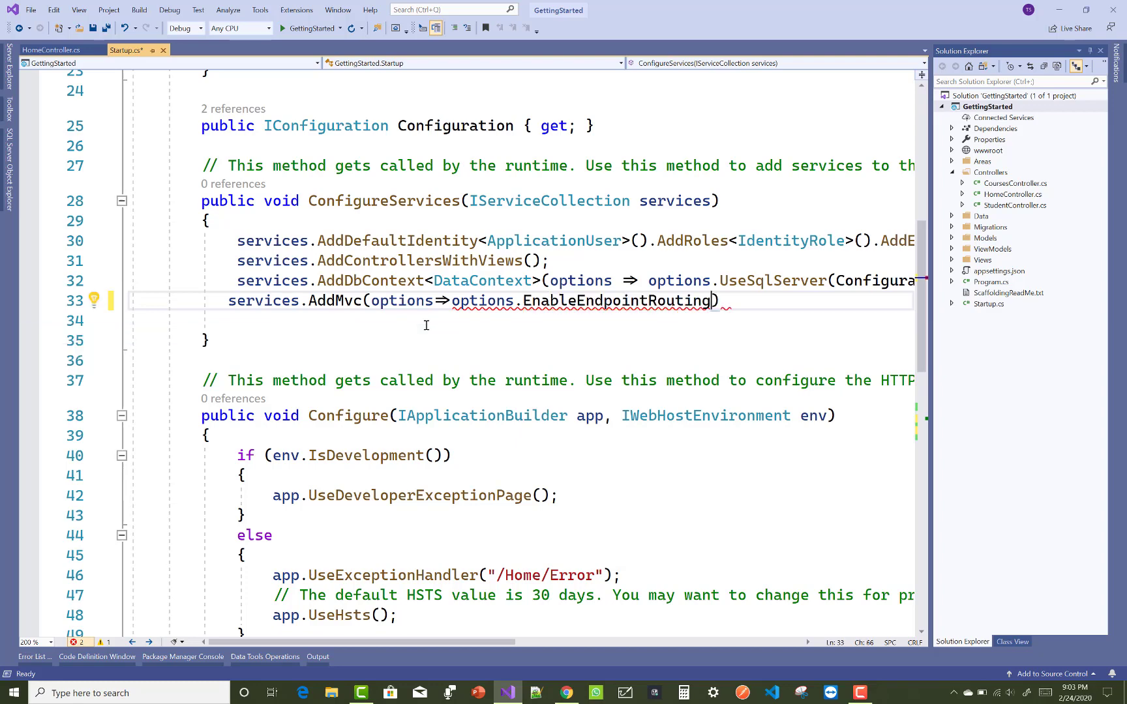
text(=false)
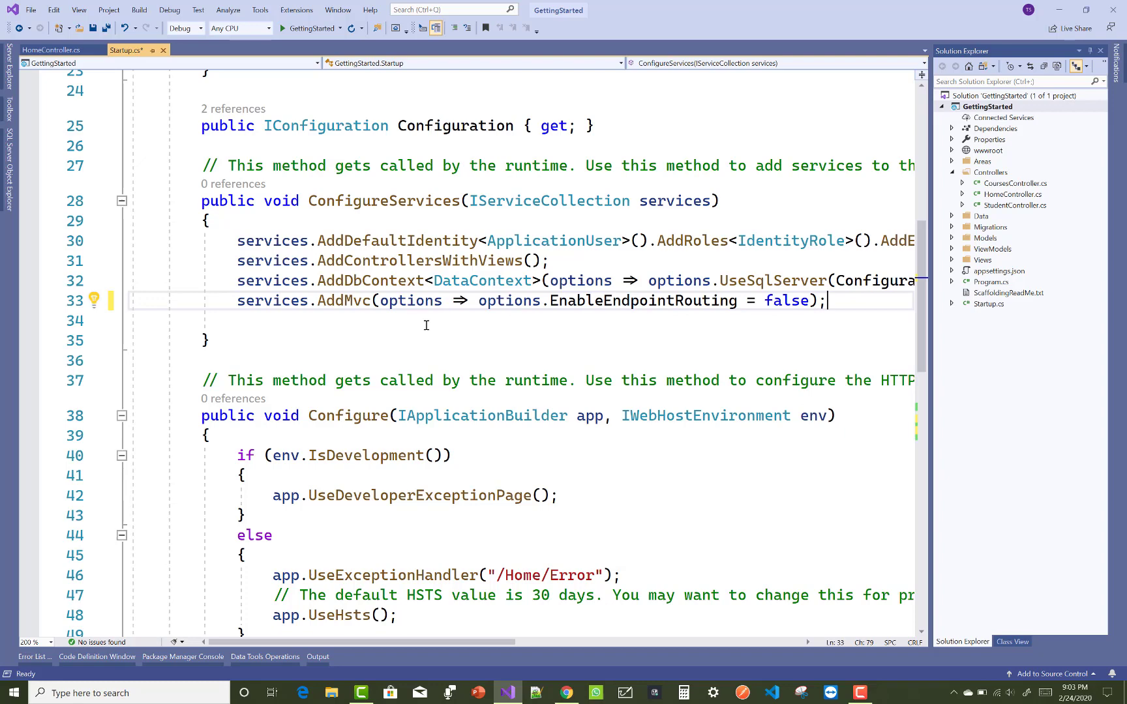
scroll(down, 3)
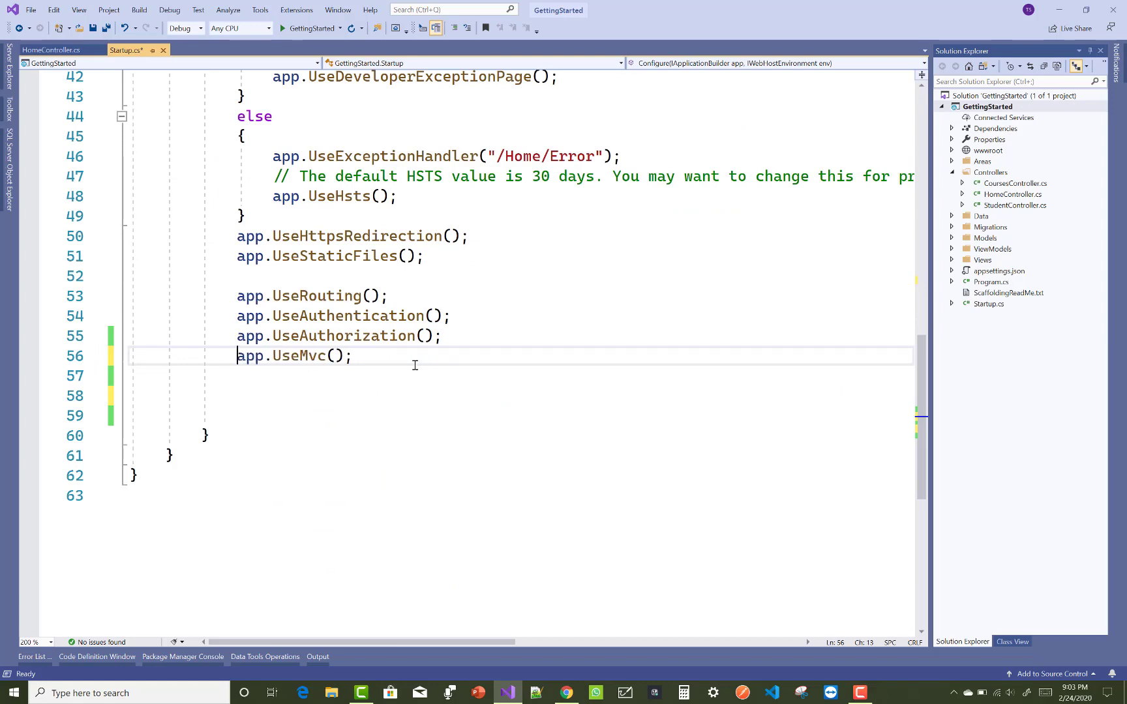
scroll(up, 3)
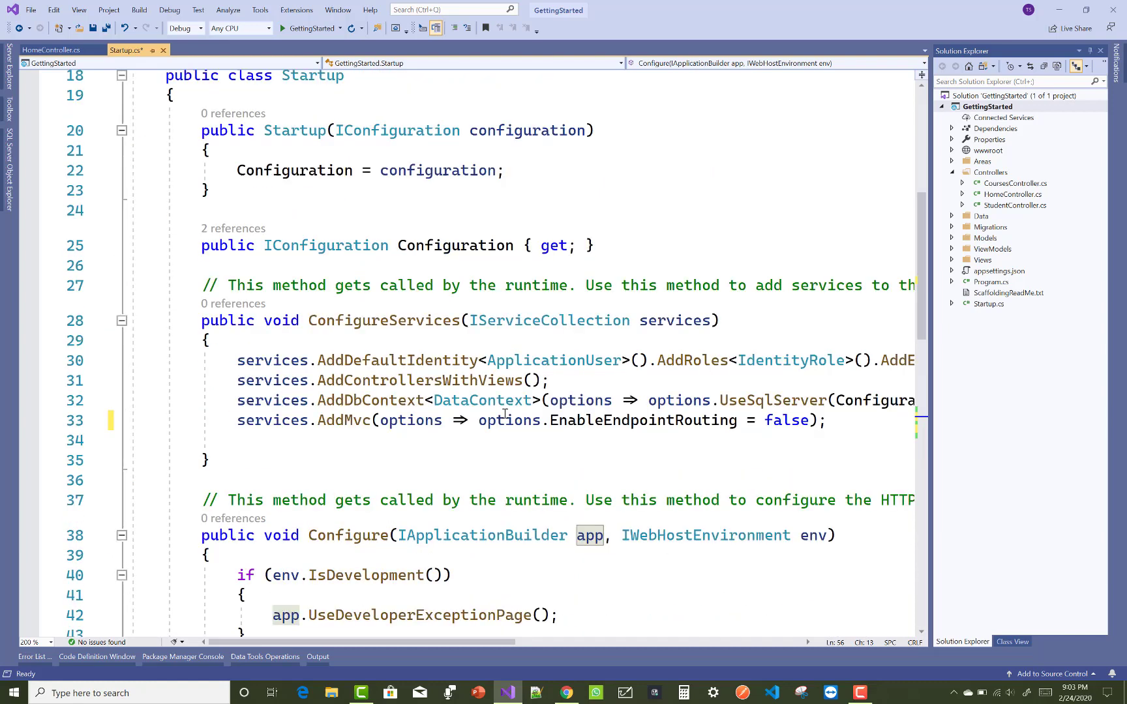
scroll(down, 3)
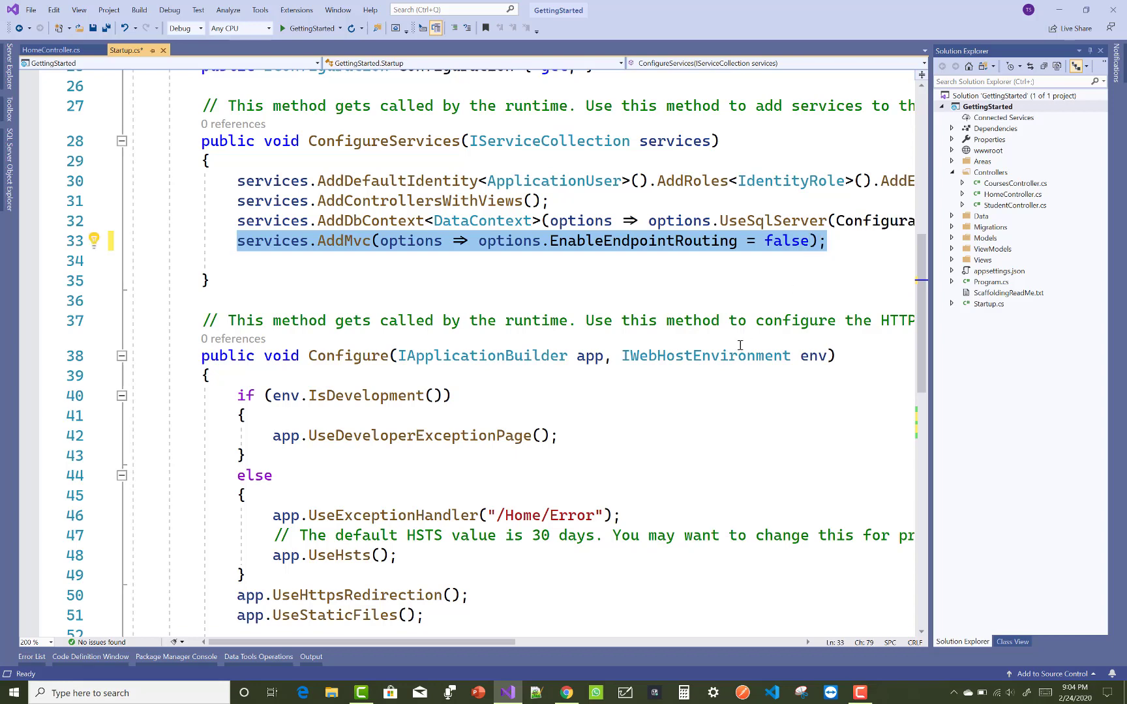
scroll(down, 3)
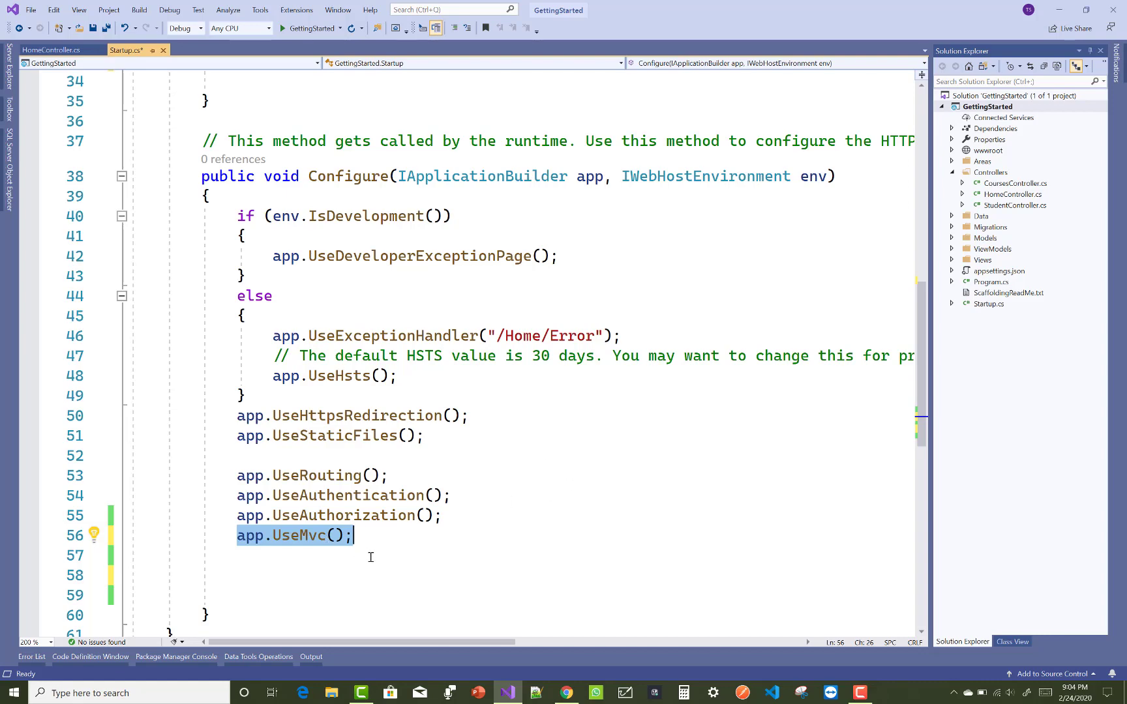
scroll(up, 3)
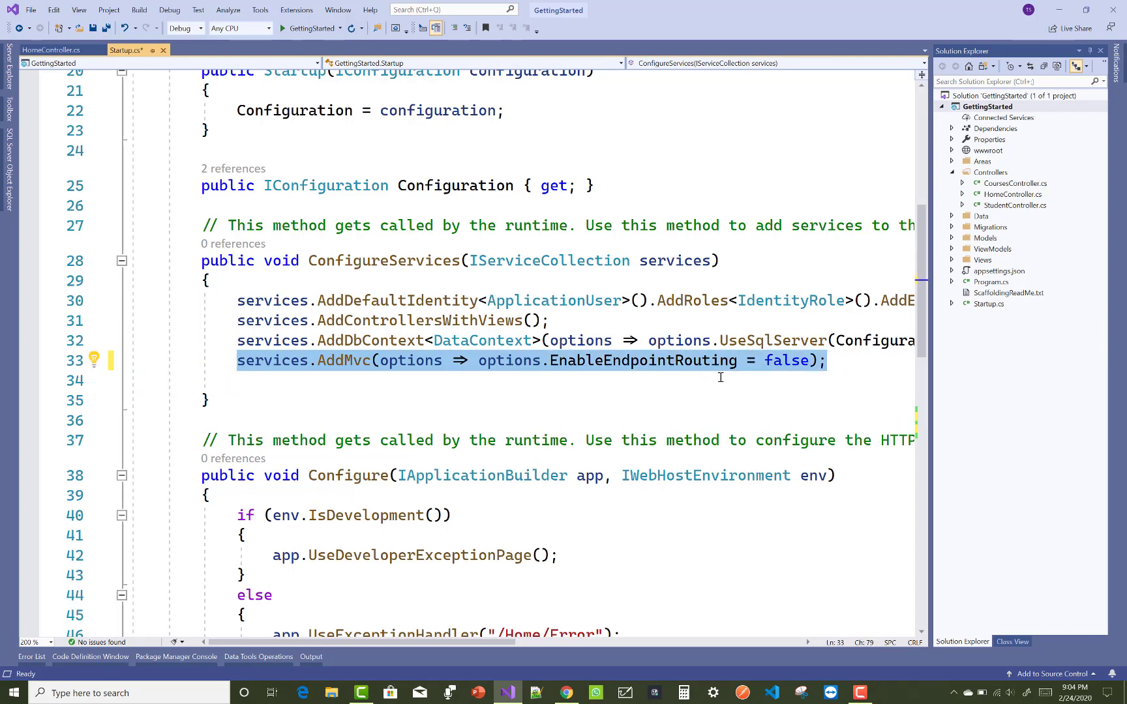
mouse_move(420, 405)
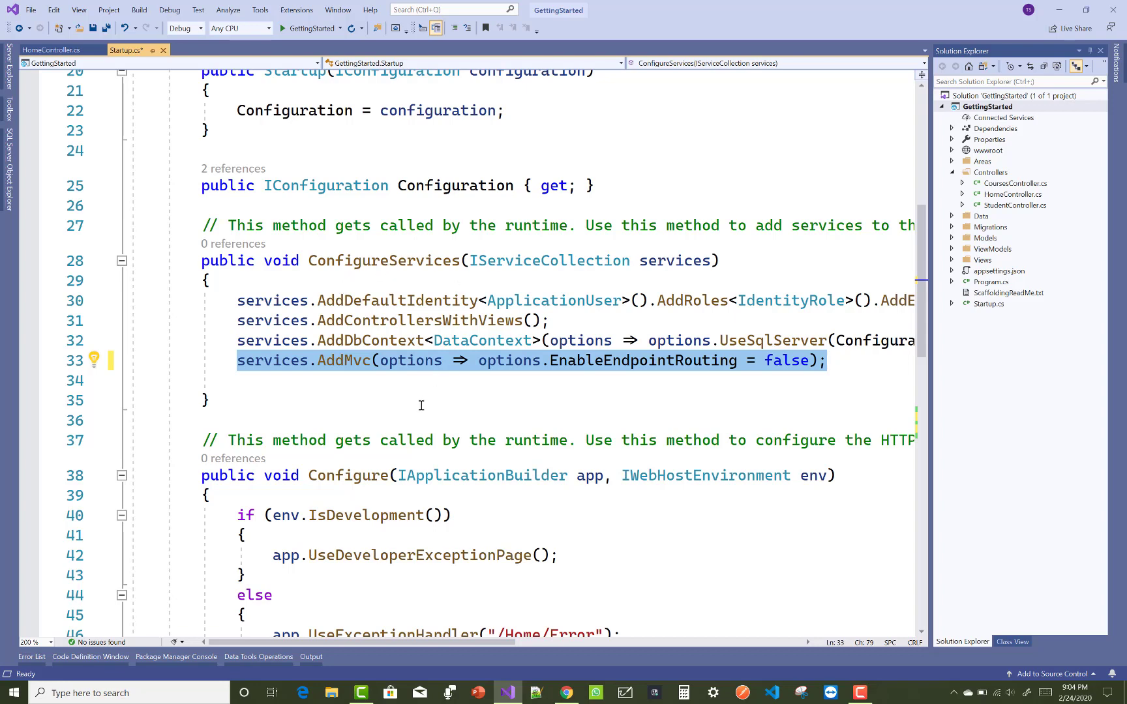